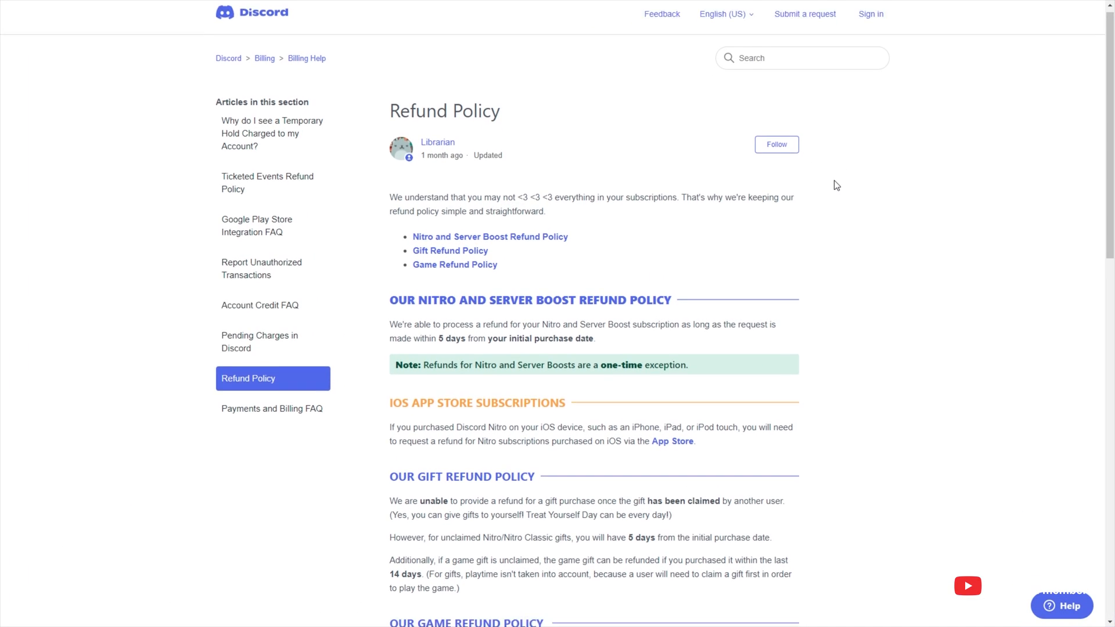
Step: Follow the dis.gd/billing link to reach the Discord Submit a request form
scroll("down", 3)
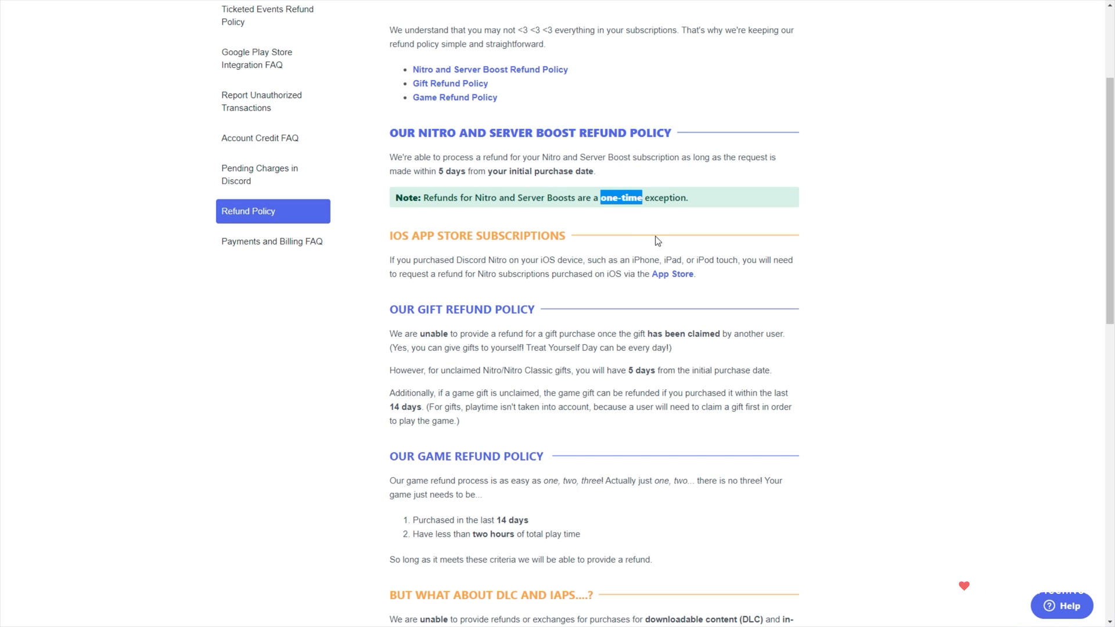
mouse_move(638, 228)
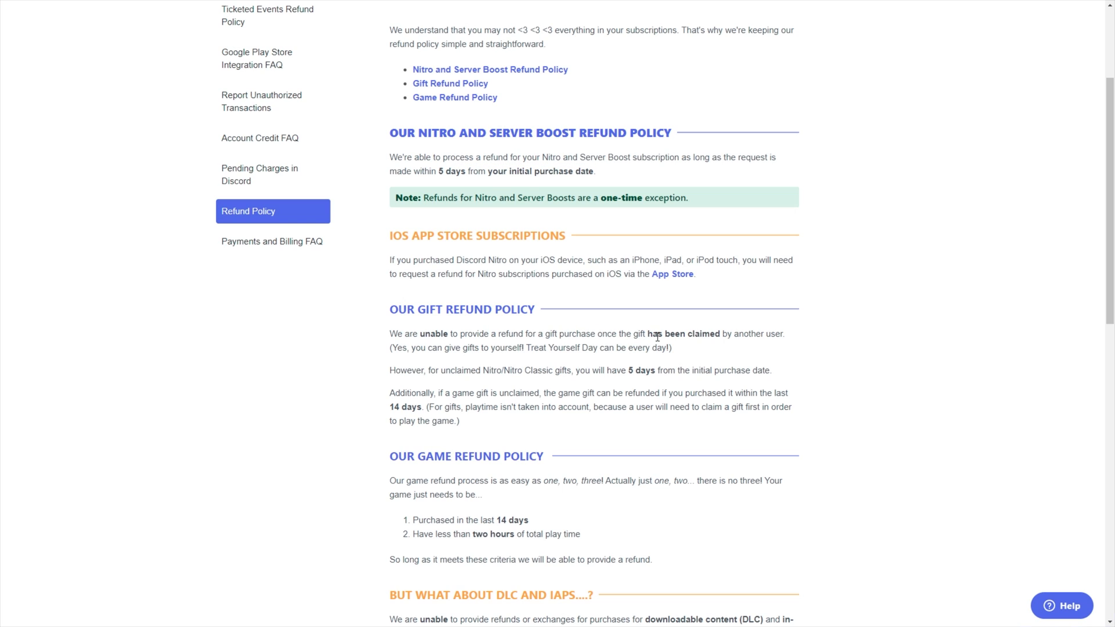
mouse_move(480, 370)
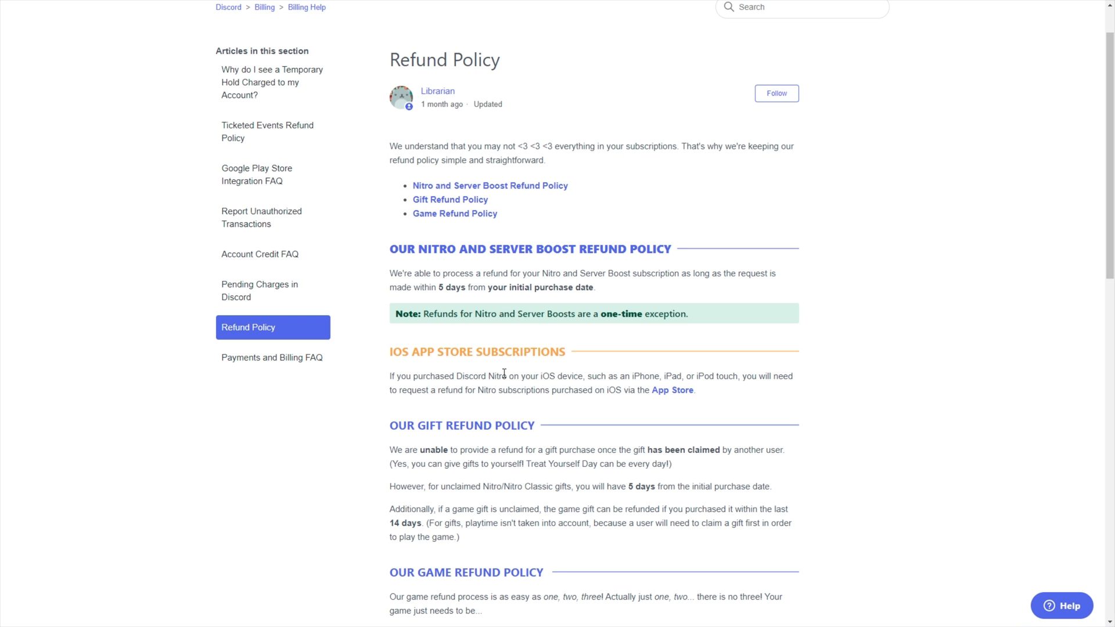
mouse_move(539, 376)
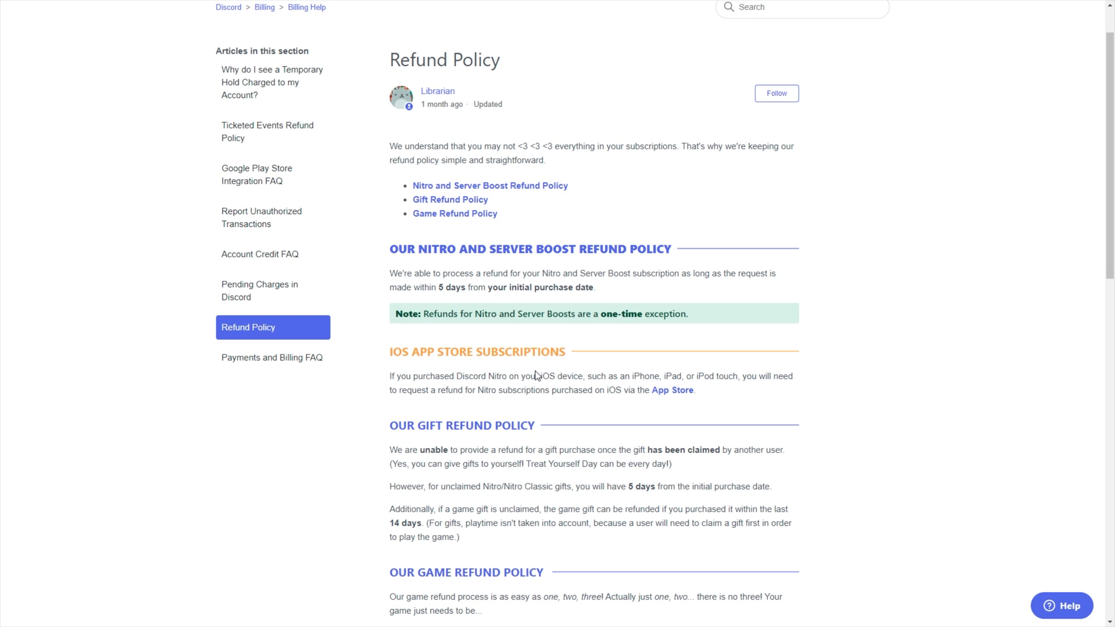
scroll("down", 3)
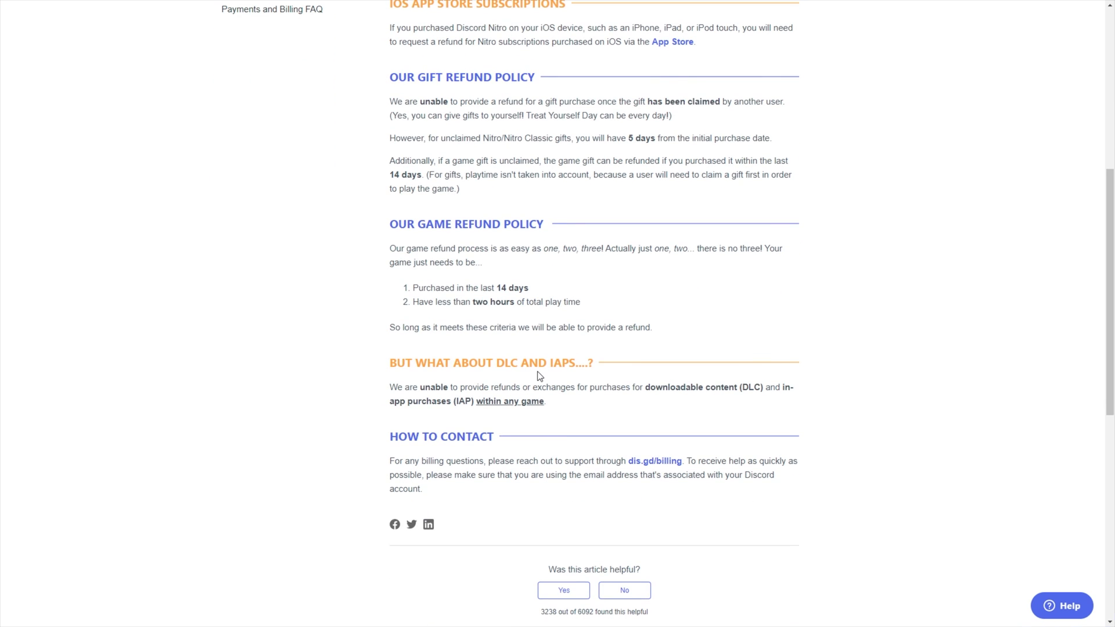
mouse_move(646, 467)
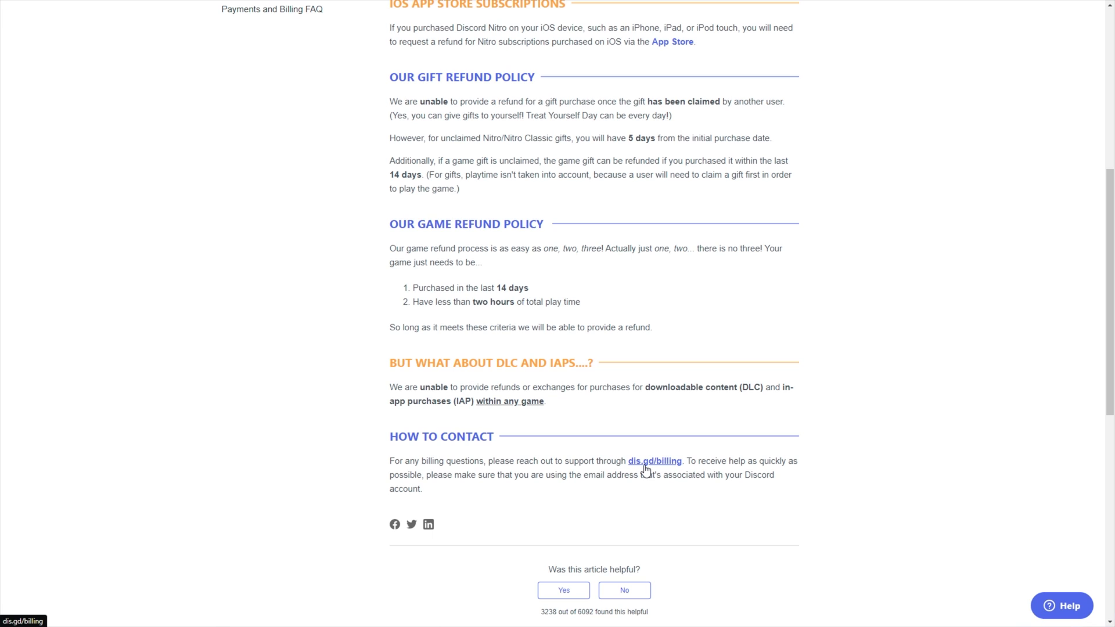
left_click(655, 461)
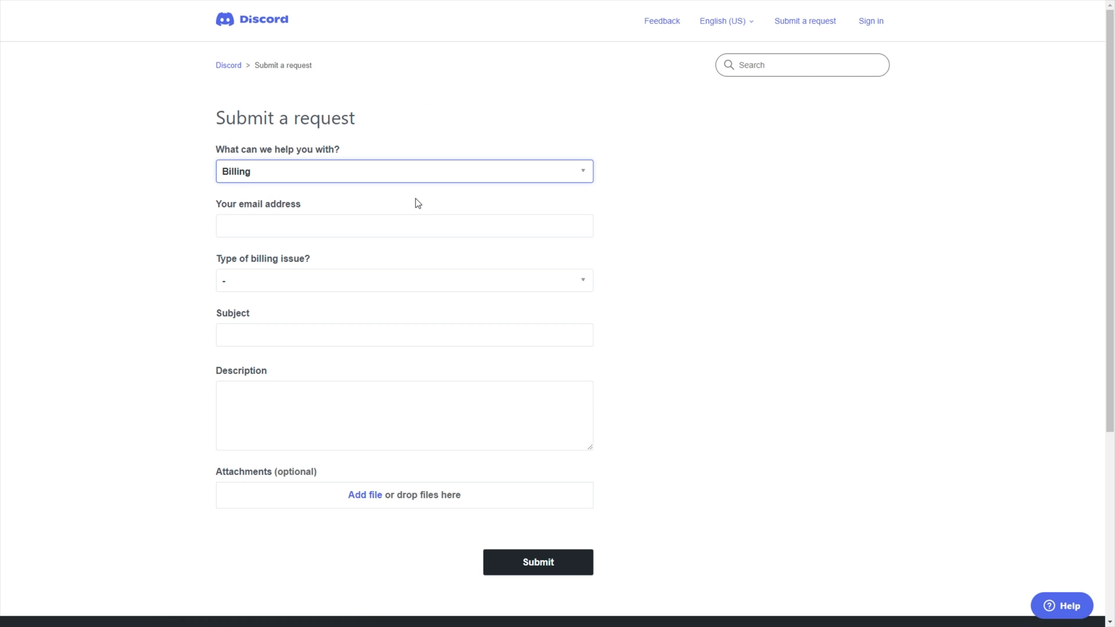
mouse_move(408, 202)
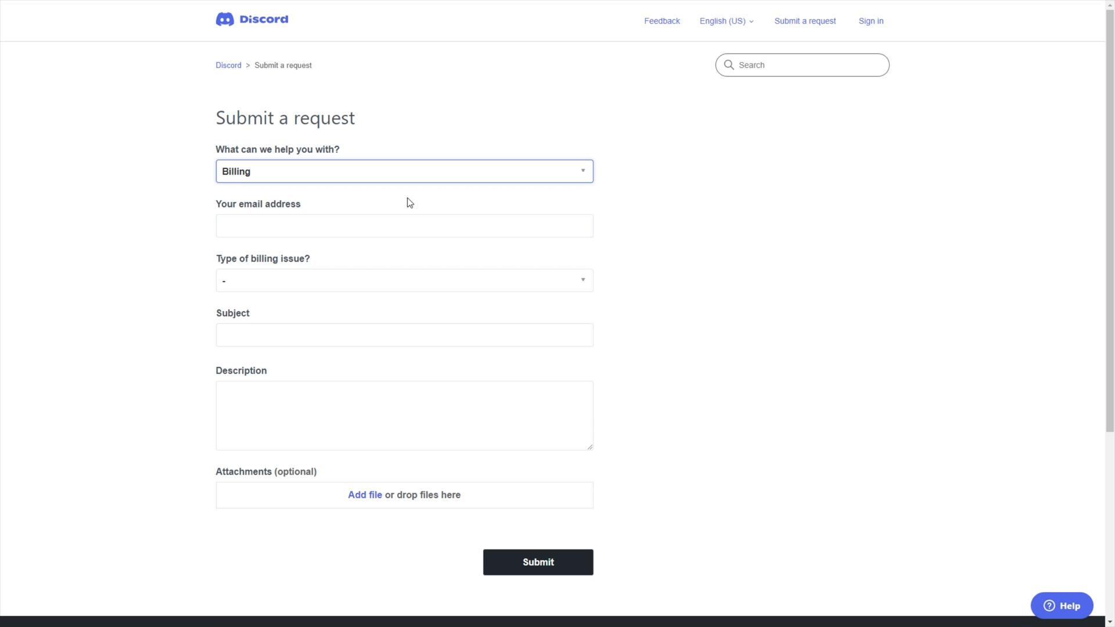
mouse_move(294, 165)
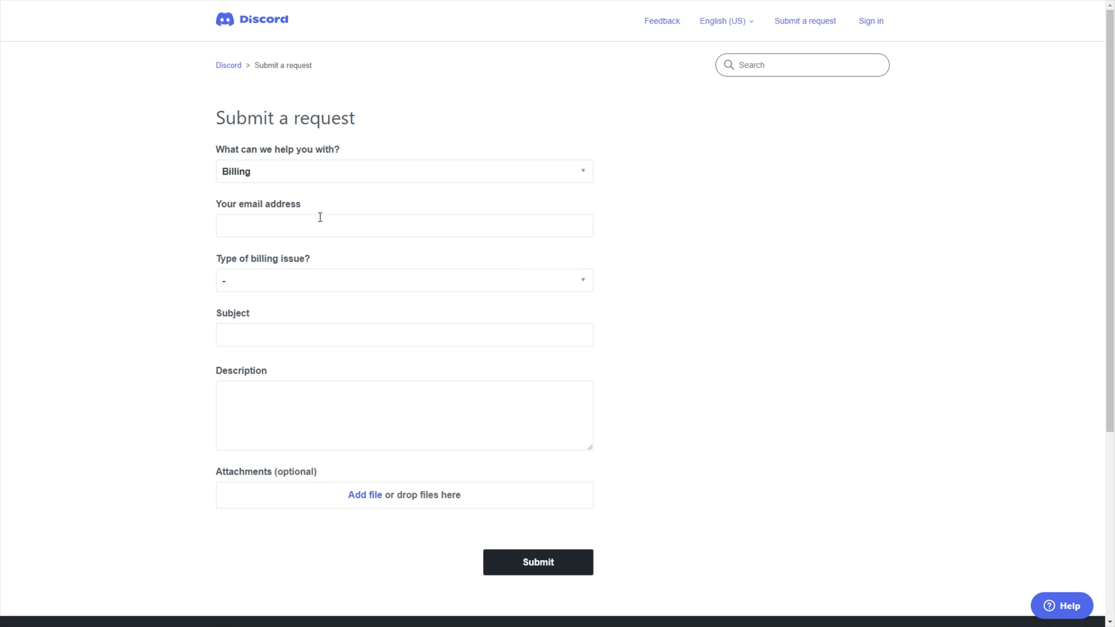
Step: Choose Nitro Refund as billing issue type and Google Play Store Android Purchase as purchase method
left_click(404, 280)
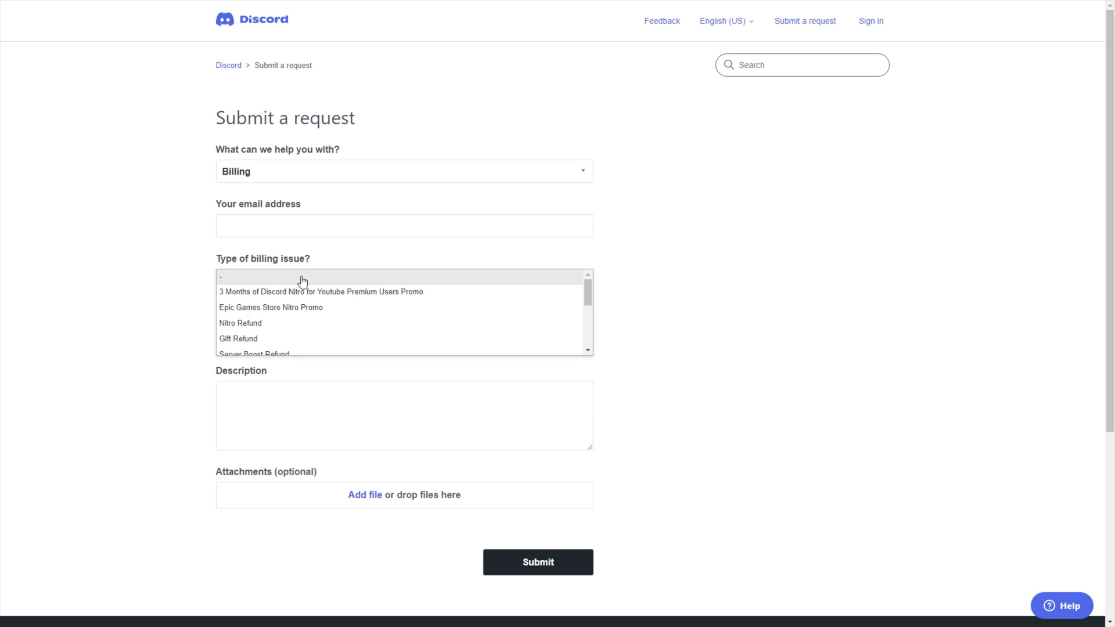
mouse_move(320, 293)
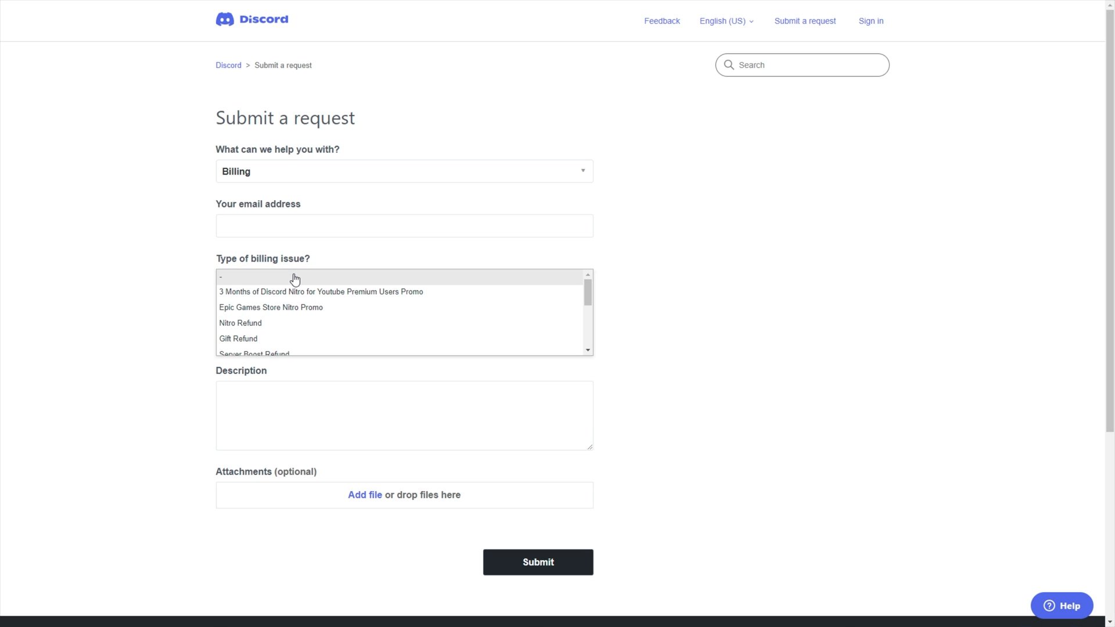
mouse_move(284, 328)
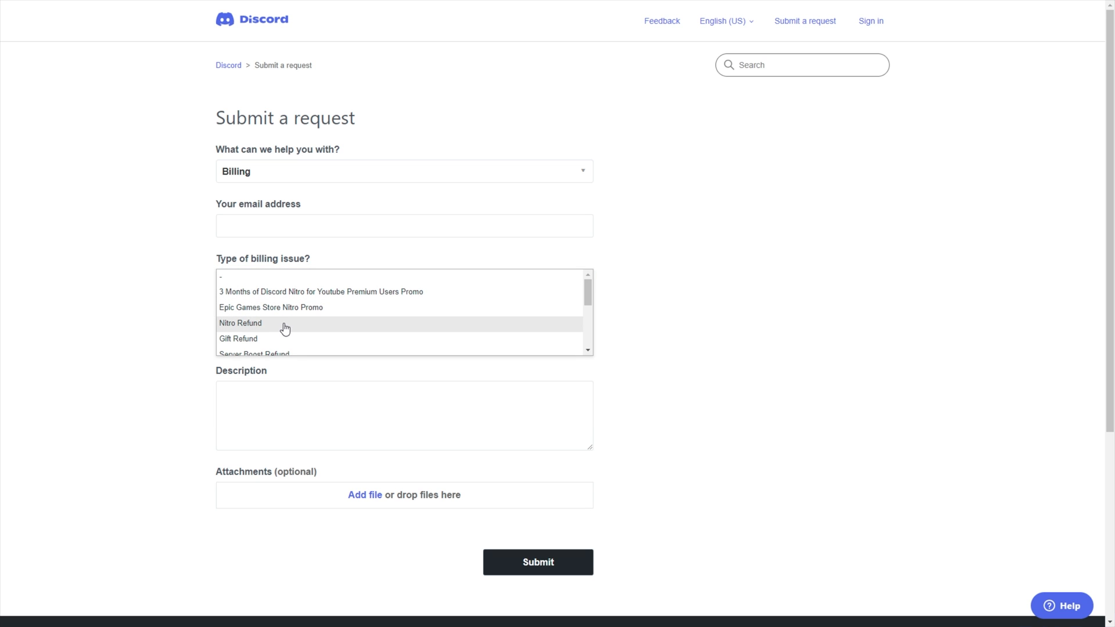
mouse_move(277, 334)
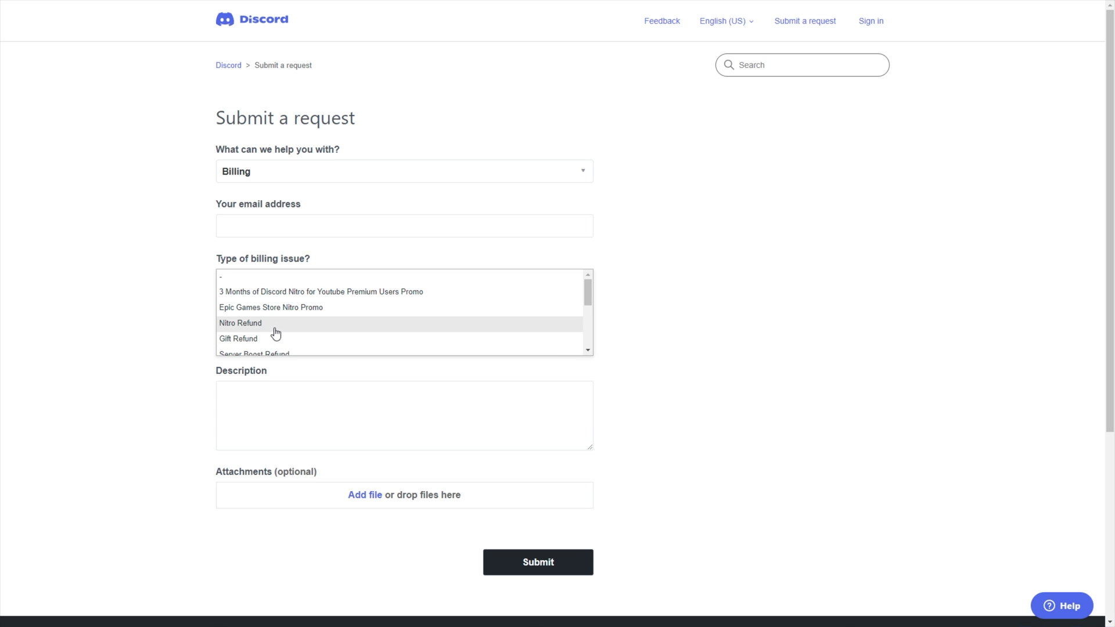
left_click(239, 322)
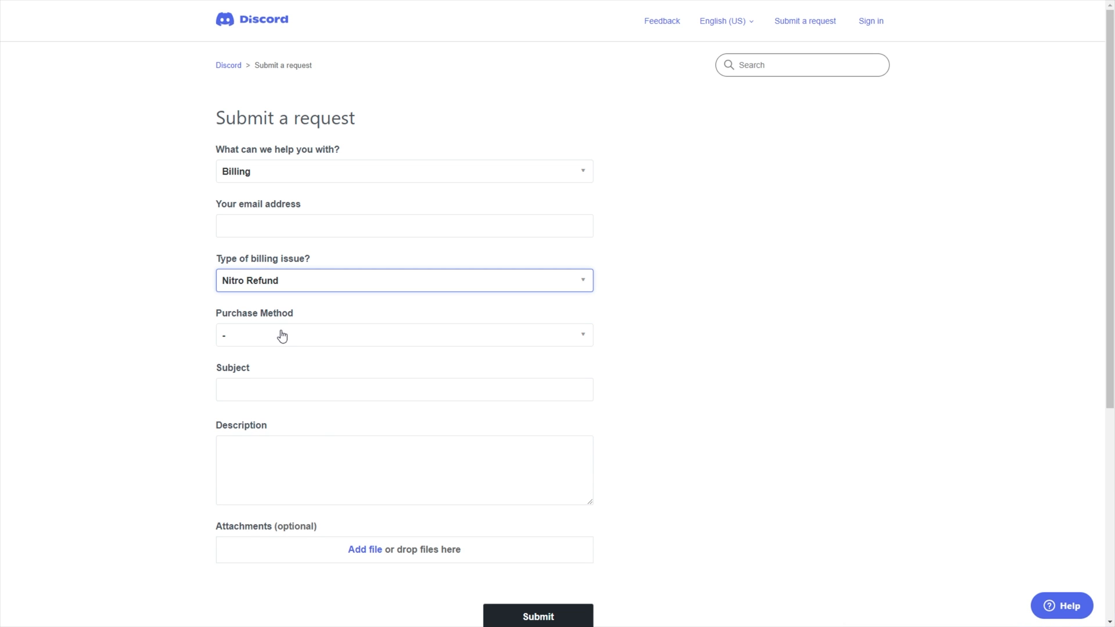
left_click(404, 335)
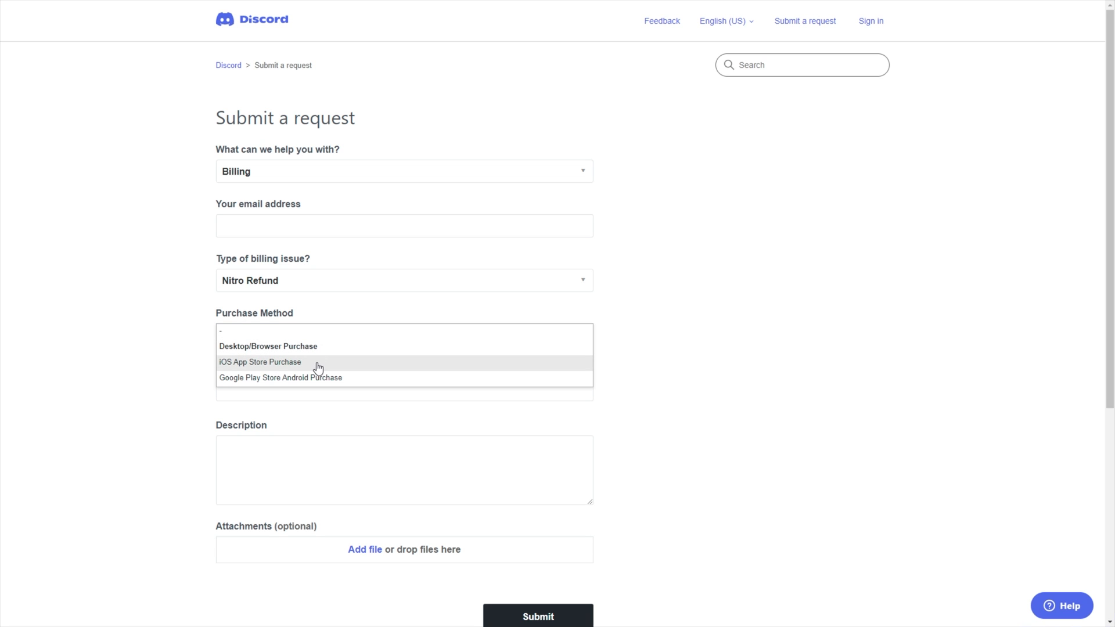
mouse_move(323, 388)
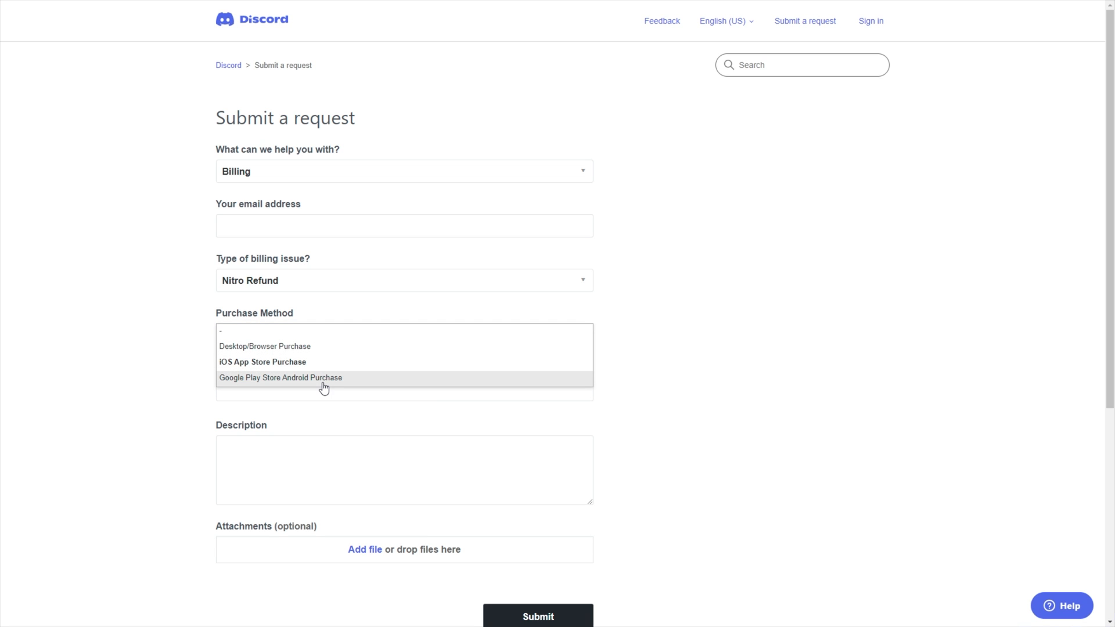
left_click(280, 379)
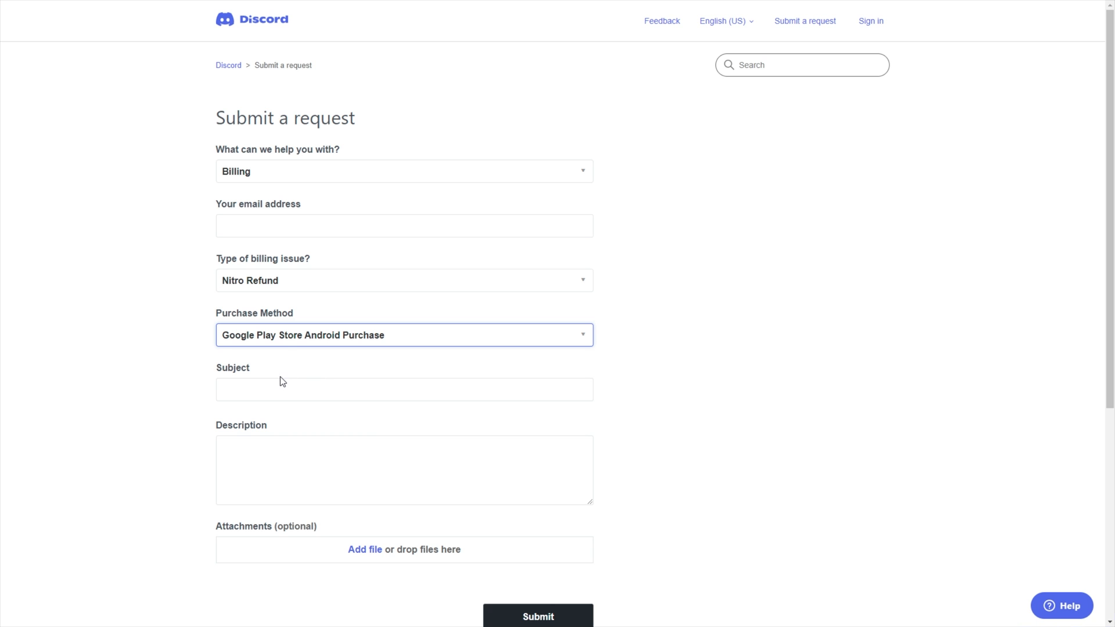
left_click(403, 389)
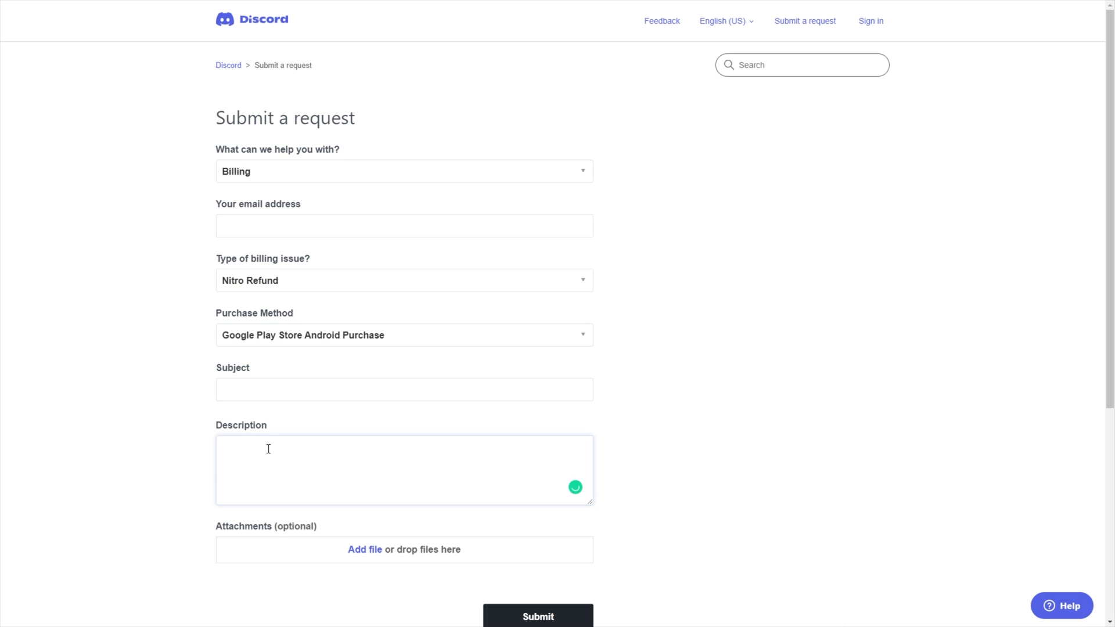
scroll("down", 3)
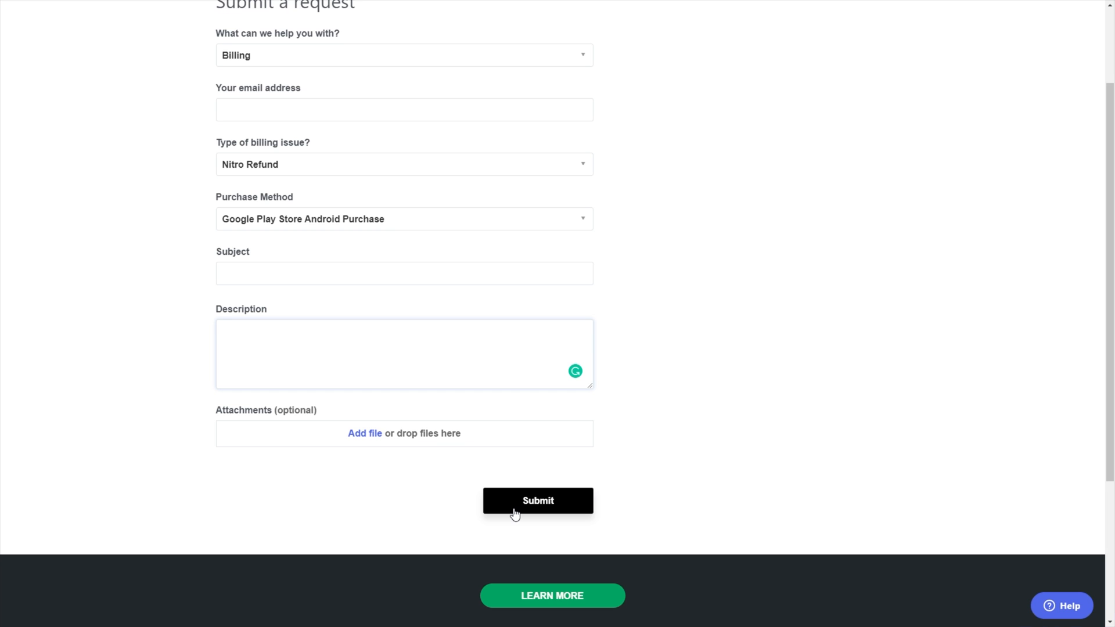
scroll("up", 3)
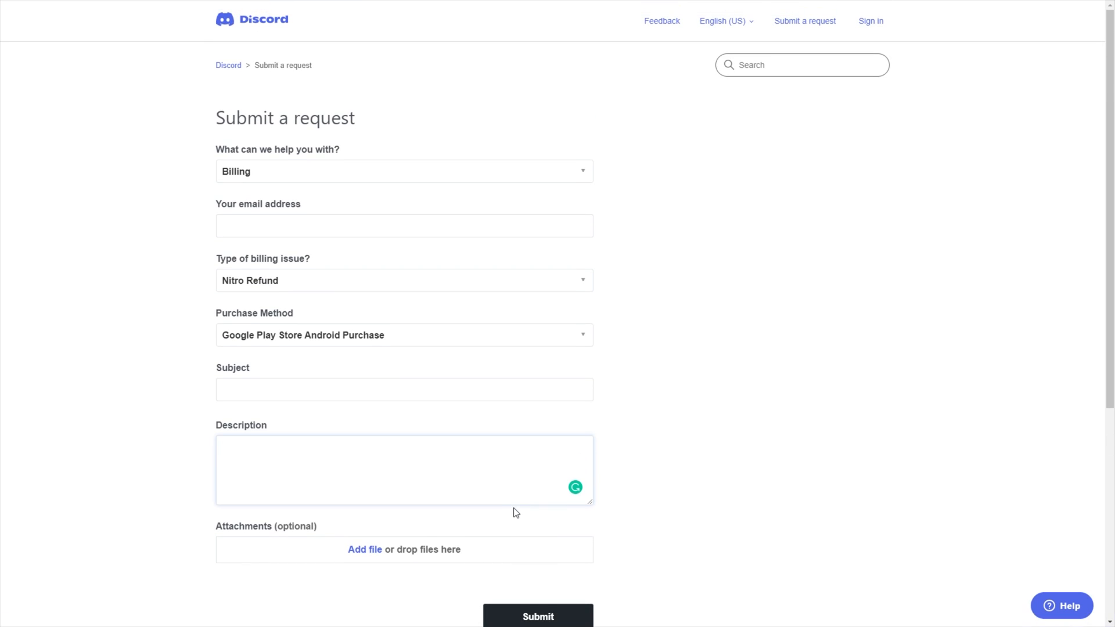